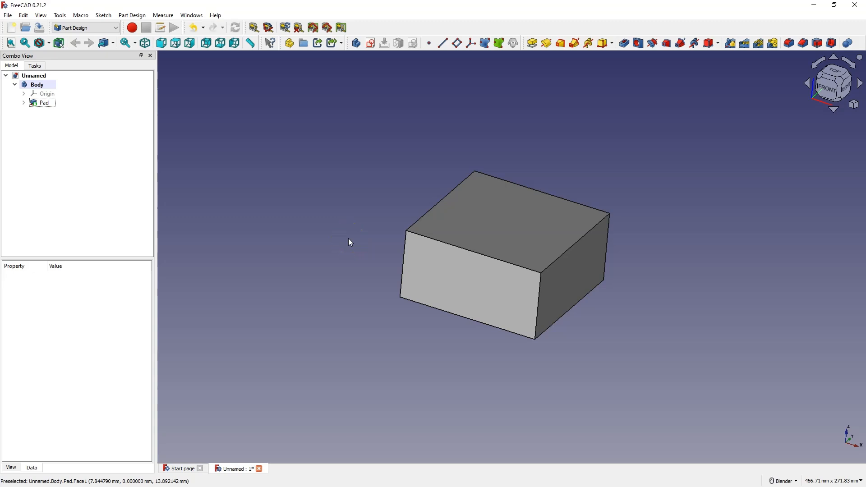
mouse_move(446, 330)
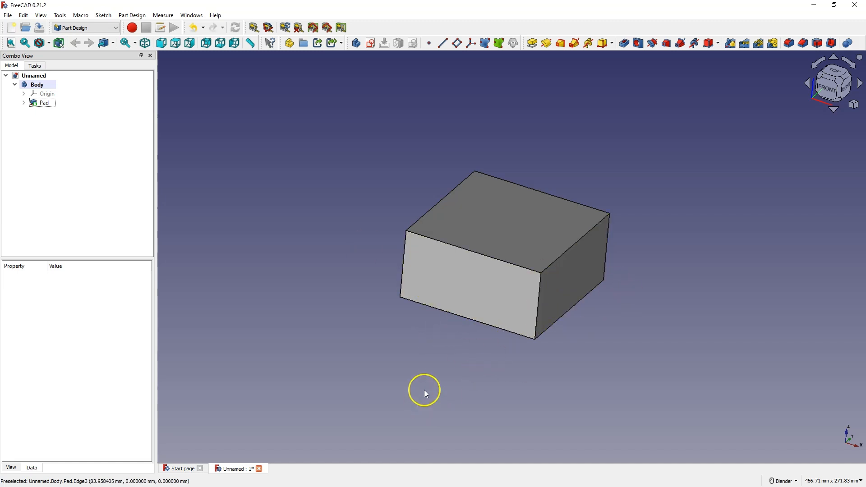
mouse_move(355, 372)
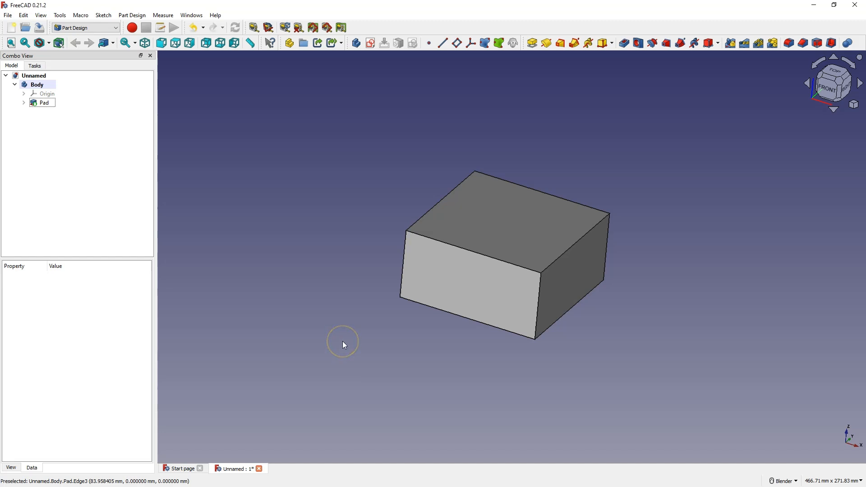
mouse_move(401, 468)
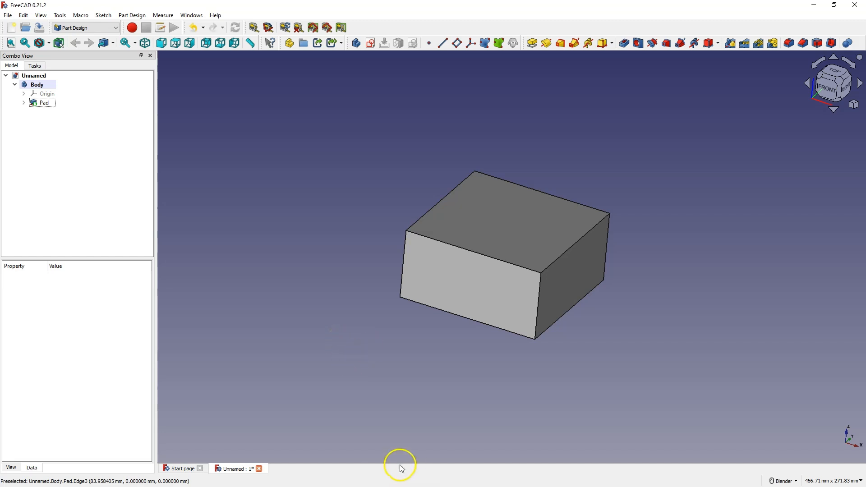
mouse_move(358, 340)
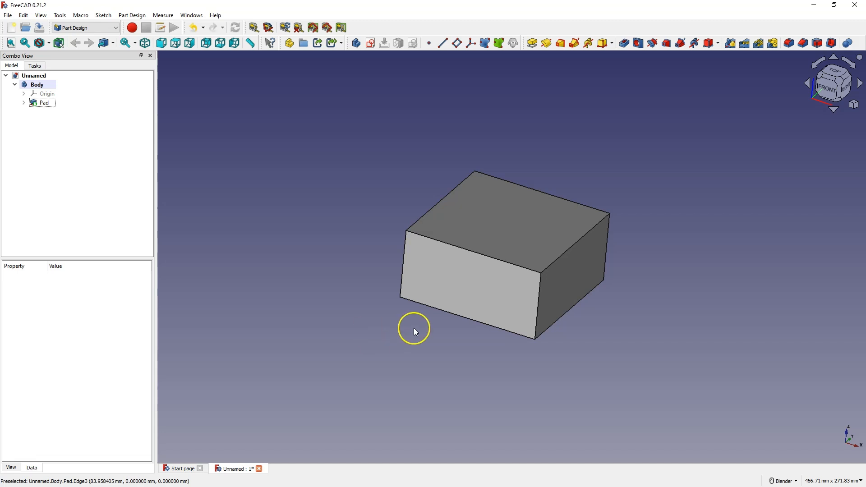
mouse_move(432, 390)
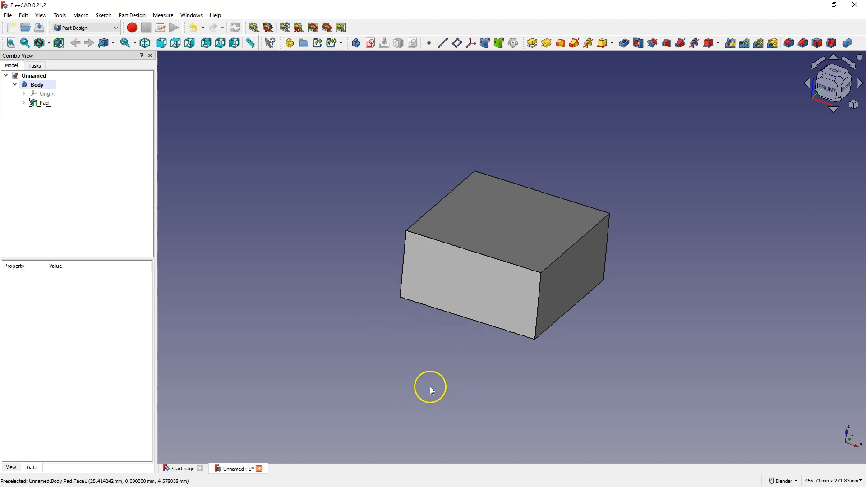
Constrain the small rectangle in Sketch001 to 10 mm with its edge offsets
left_click(480, 276)
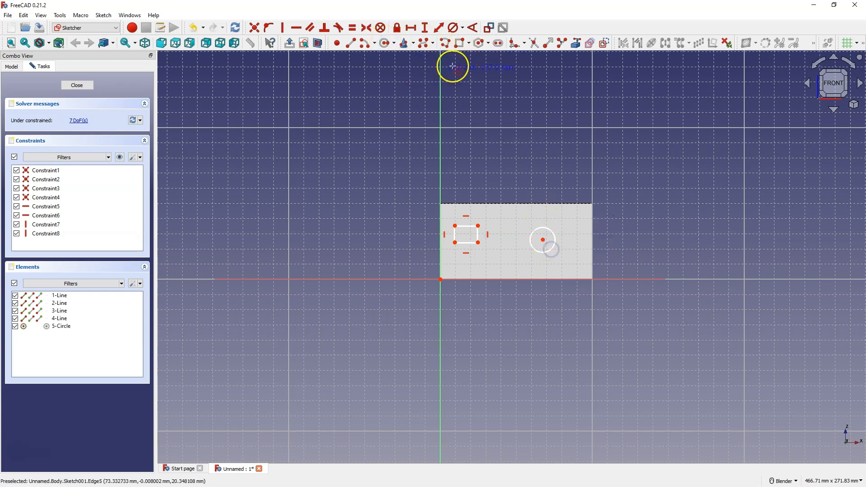
mouse_move(439, 285)
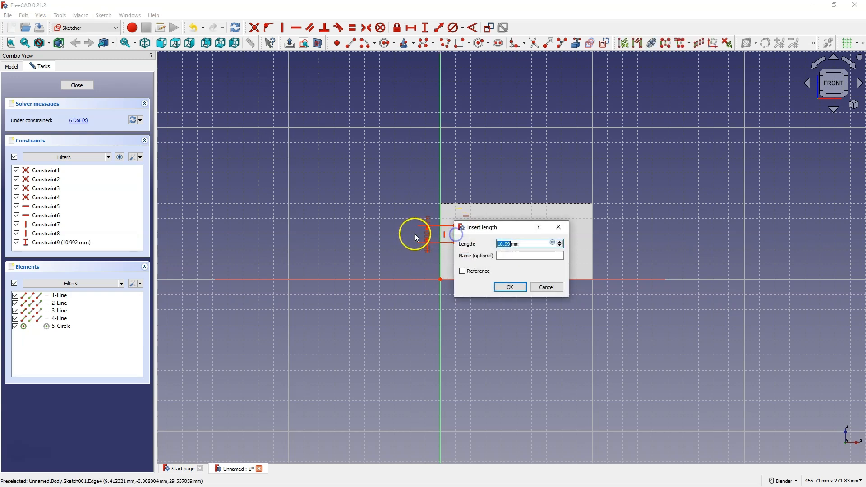
left_click(509, 287)
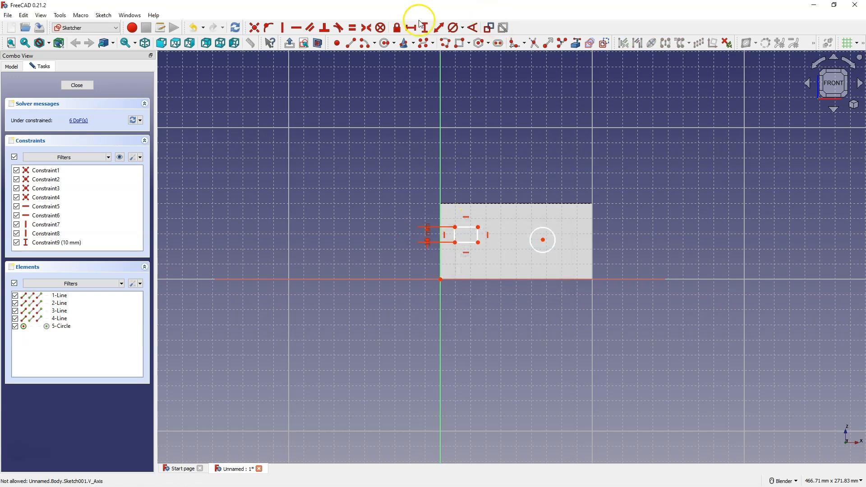
mouse_move(463, 227)
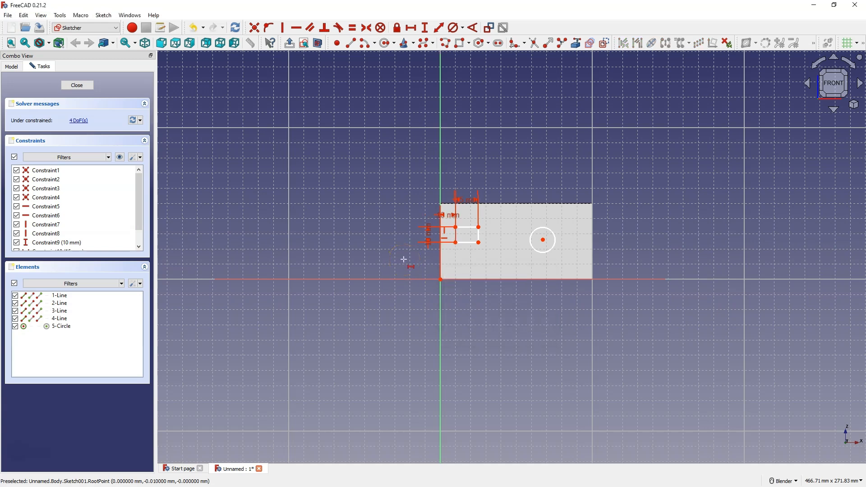
mouse_move(591, 271)
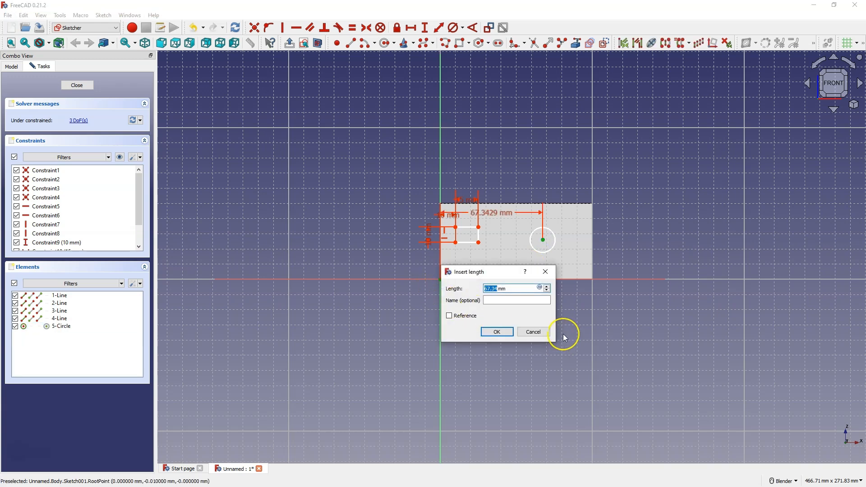
Fix the circle centre 60 mm across and 25 mm up from the sketch edges
left_click(495, 331)
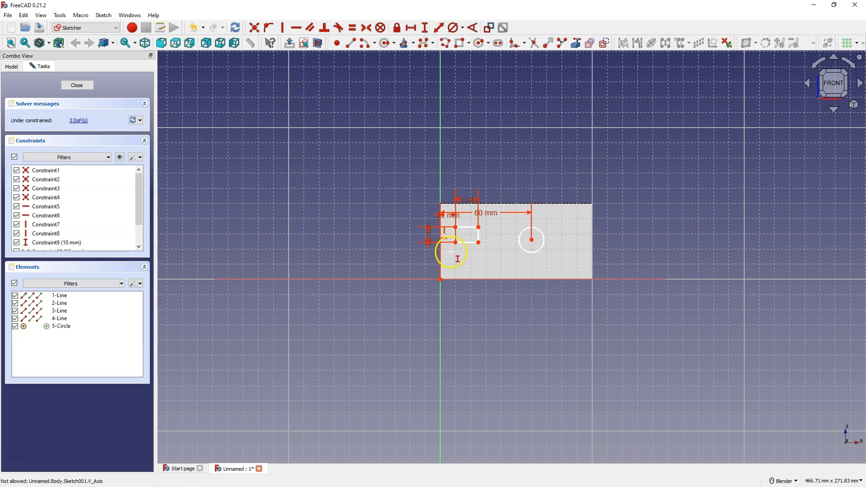
left_click(442, 277)
type("25")
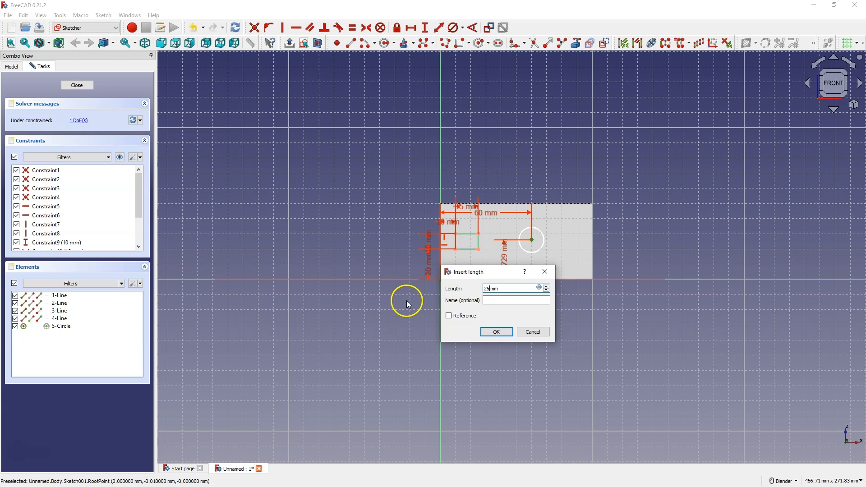
left_click(495, 331)
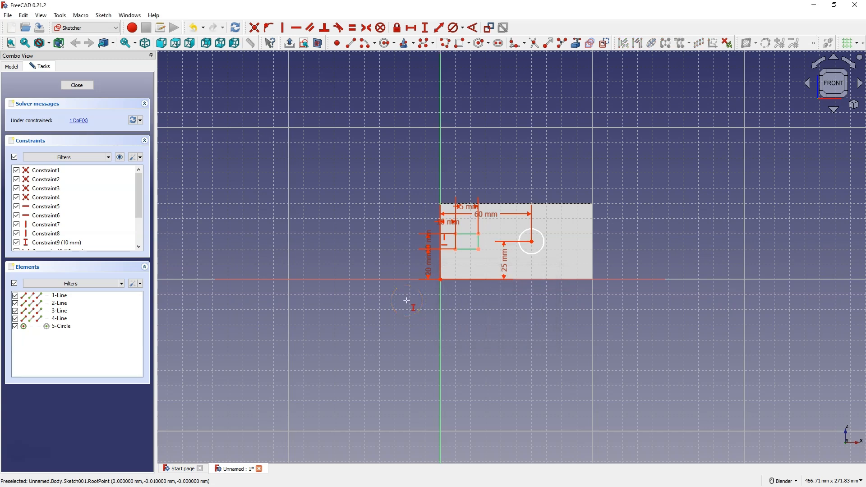
mouse_move(452, 55)
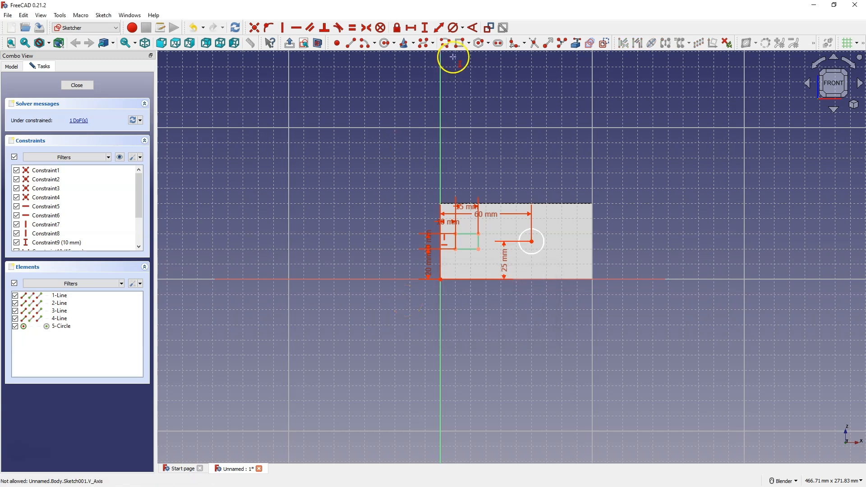
Give the circle a 15 mm diameter so the sketch is fully constrained, then leave the sketch
left_click(530, 241)
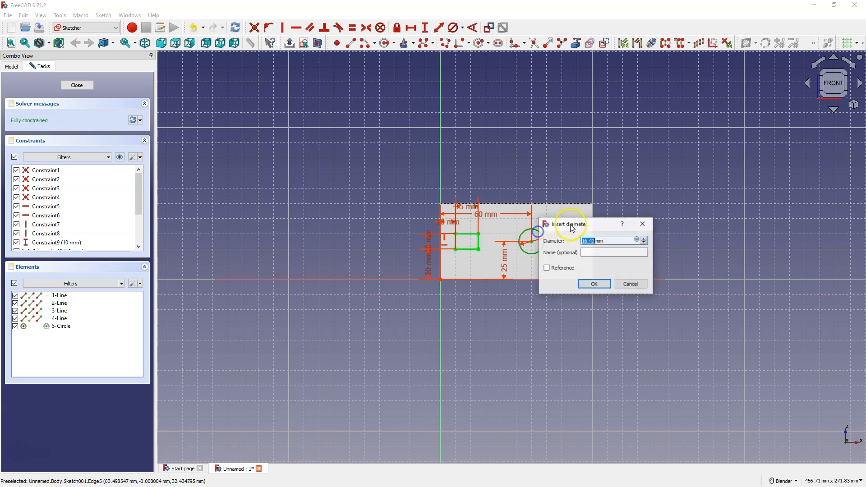
left_click(594, 283)
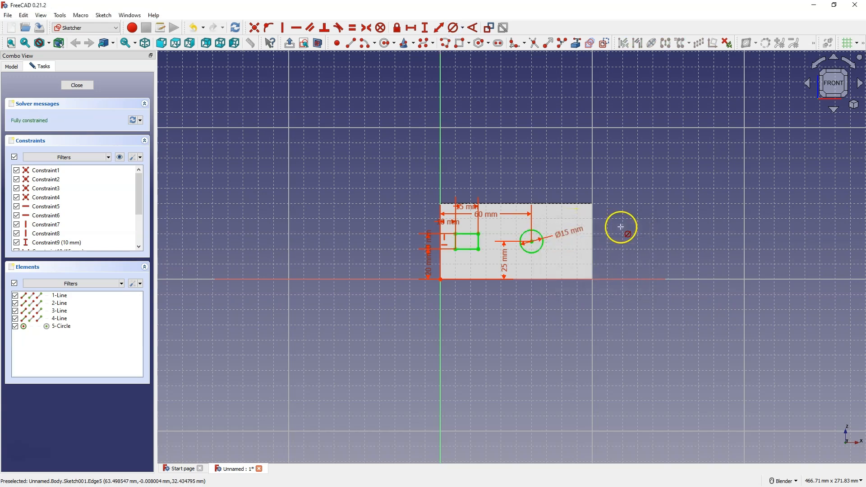
left_click(75, 85)
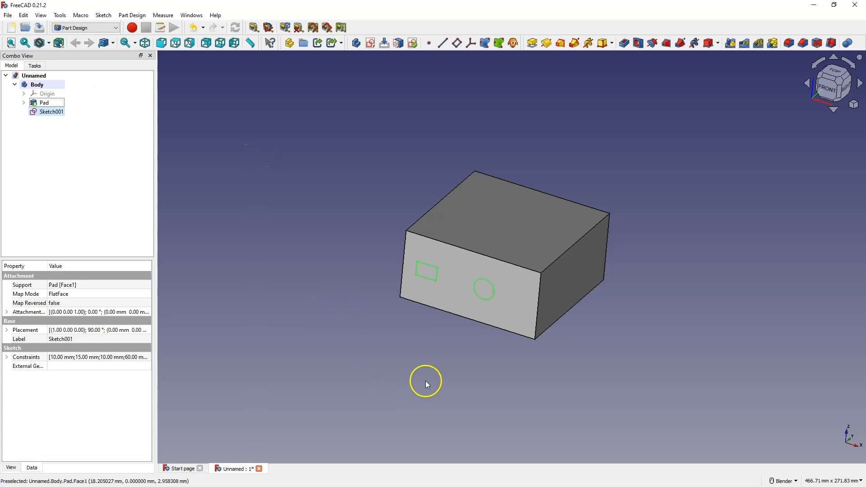
mouse_move(529, 386)
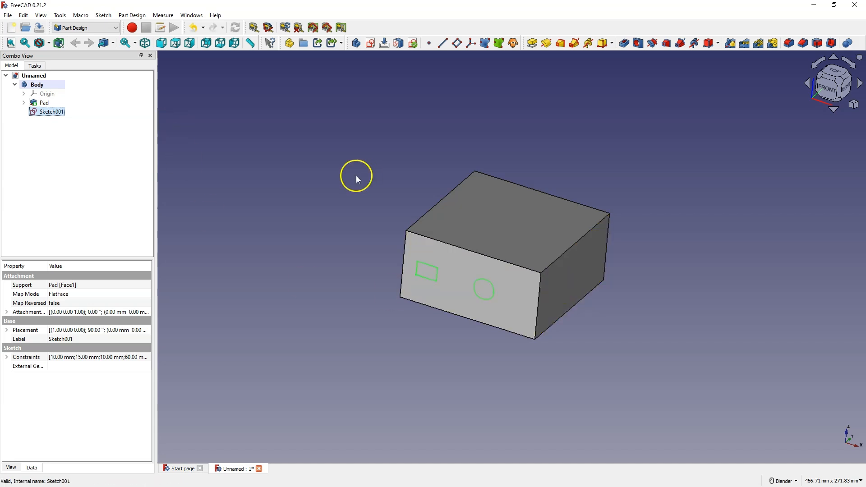
mouse_move(59, 290)
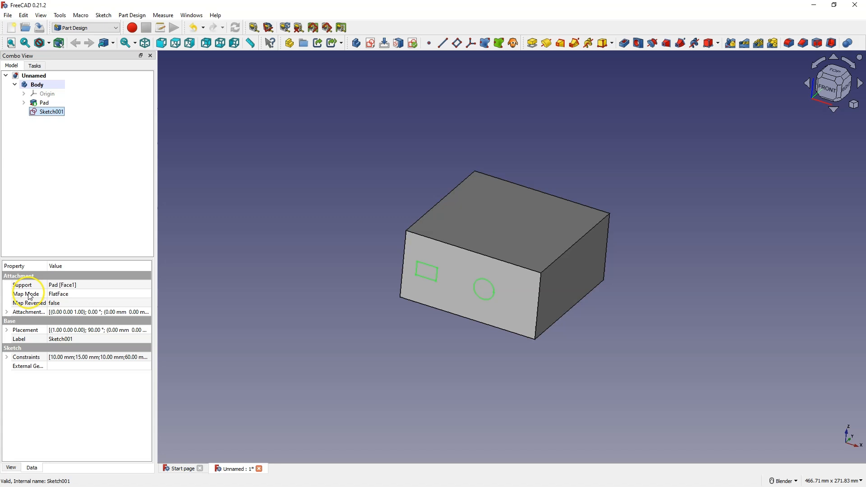
mouse_move(50, 291)
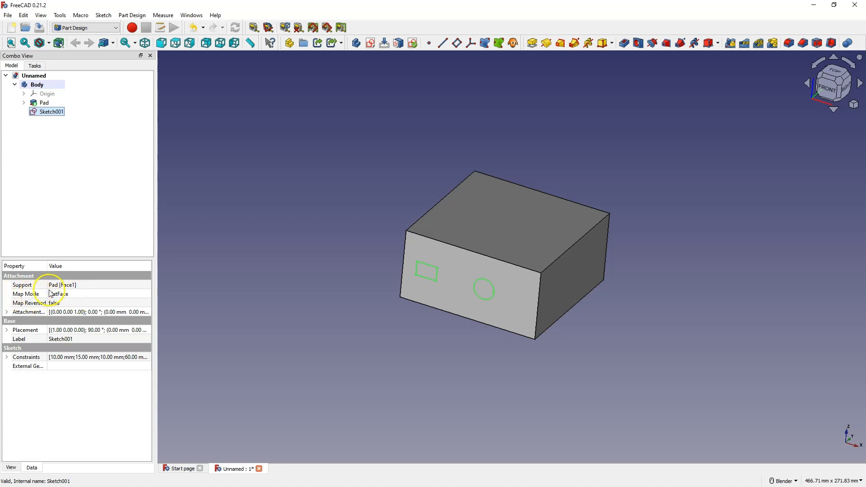
left_click(26, 293)
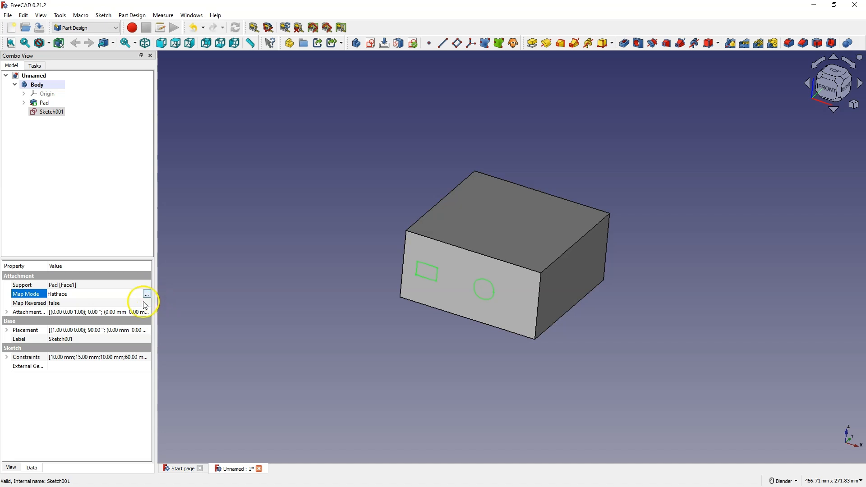
Set the sketch's attachment plane to the box's right face via Map Mode
left_click(147, 294)
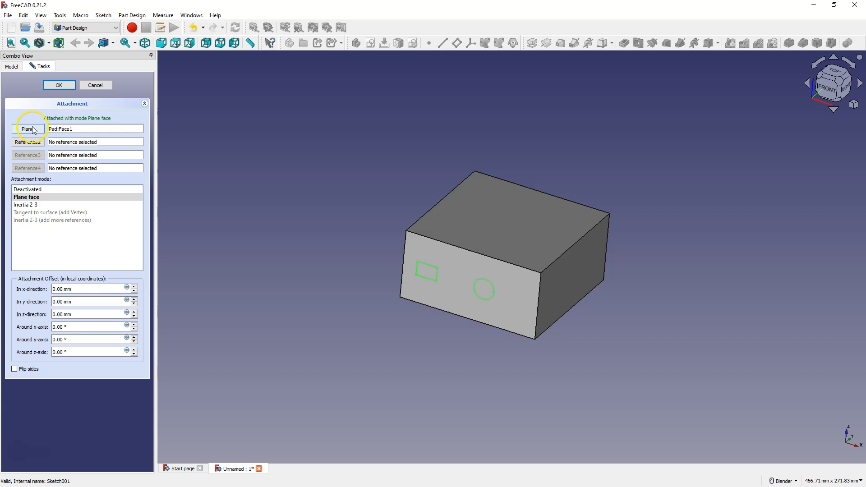
left_click(552, 293)
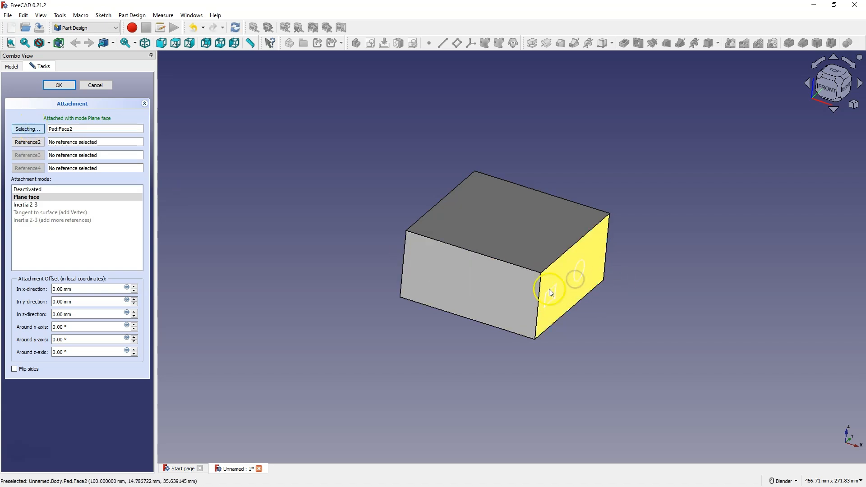
left_click(58, 85)
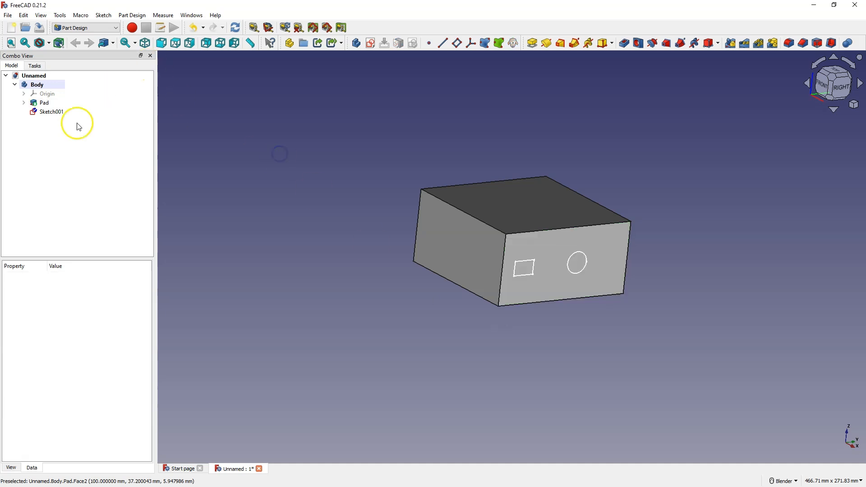
mouse_move(550, 260)
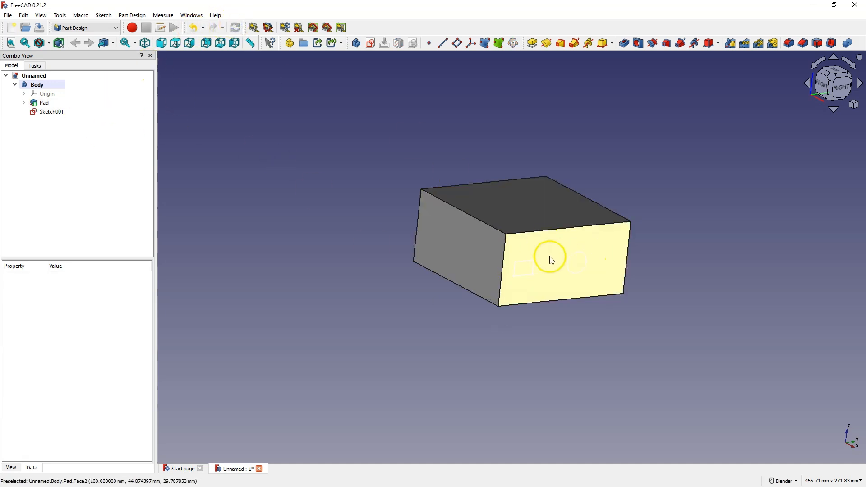
left_click(51, 112)
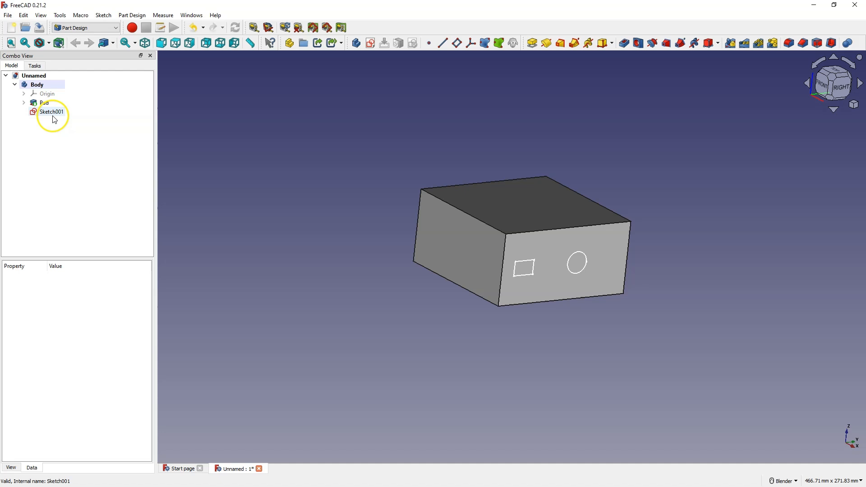
double_click(52, 112)
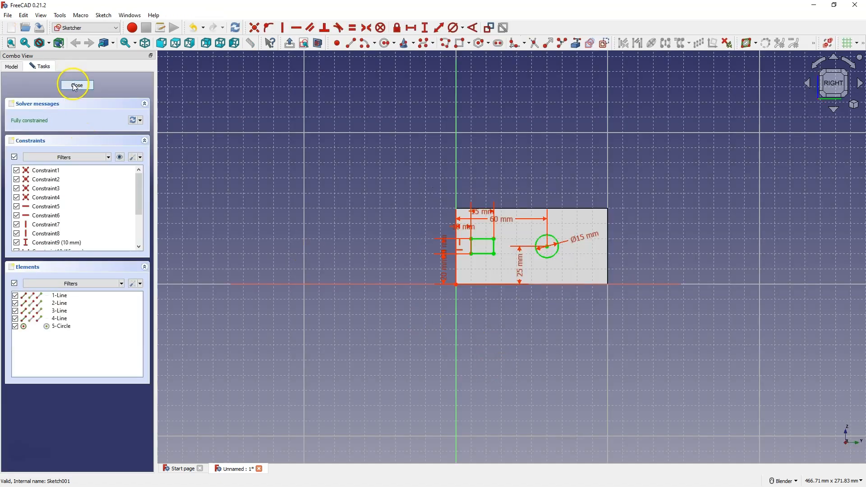
left_click(76, 85)
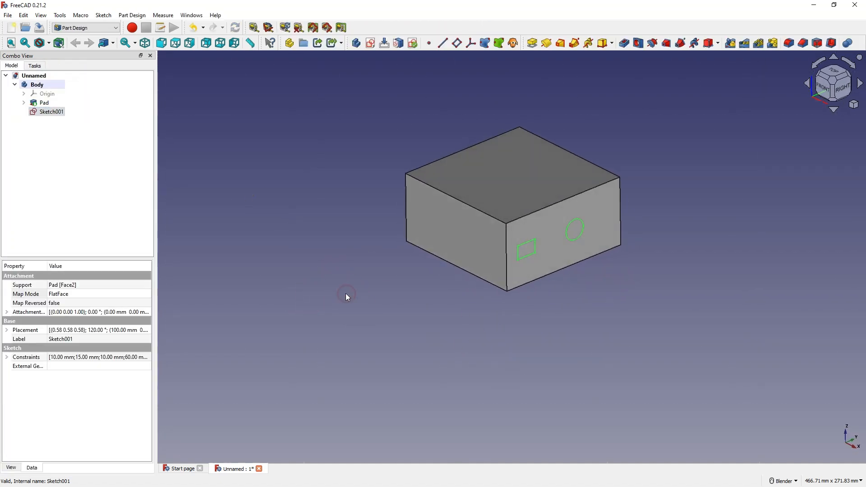
mouse_move(344, 301)
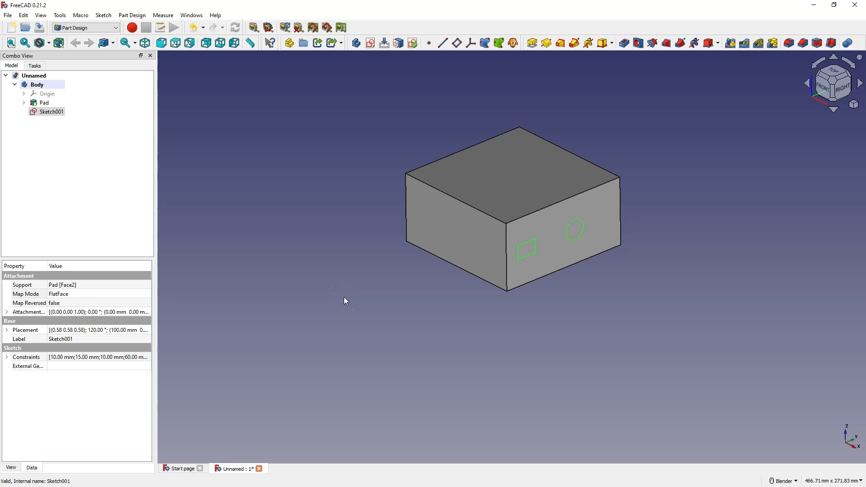